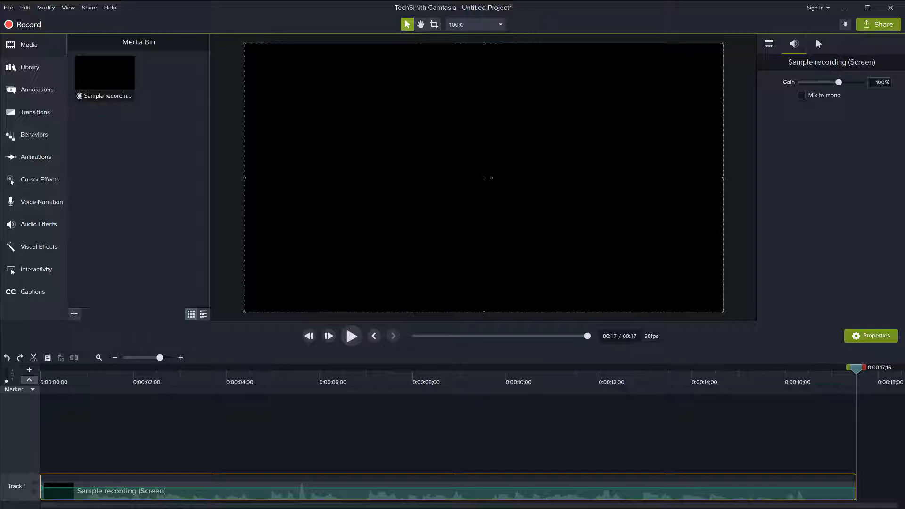
pyautogui.moveTo(826, 446)
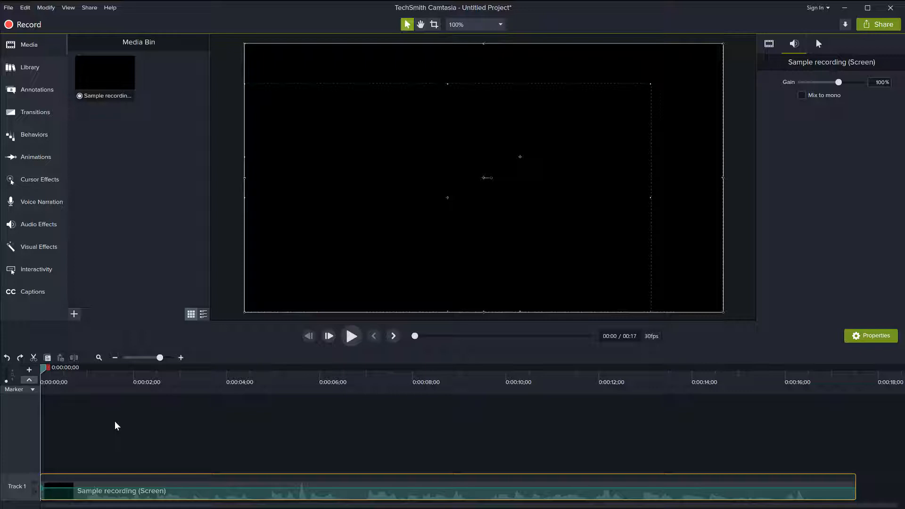
pyautogui.moveTo(314, 455)
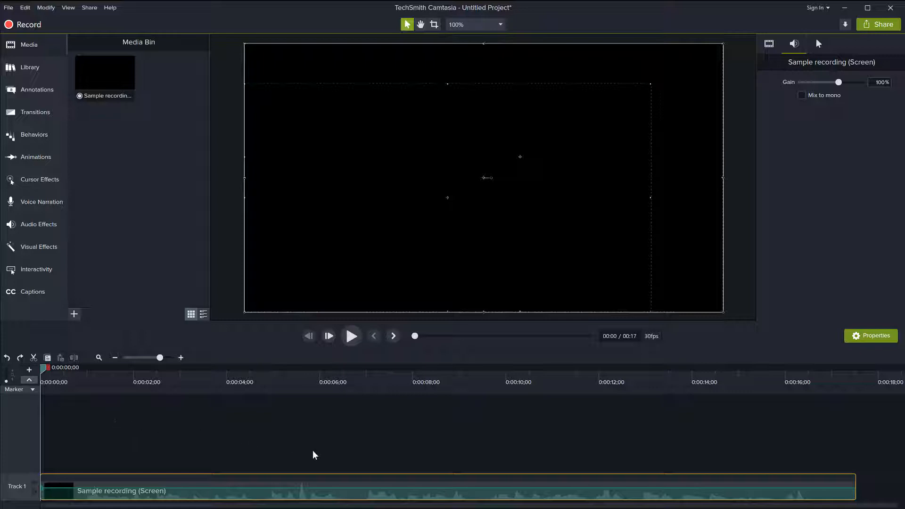
pyautogui.moveTo(352, 427)
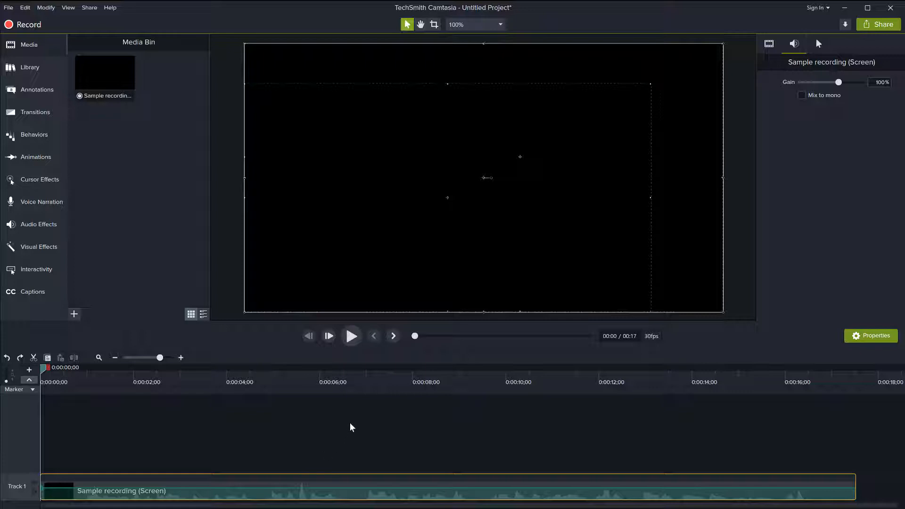
# - Preview the recording, pause at about 0:09, and deselect the audio clip
pyautogui.click(350, 336)
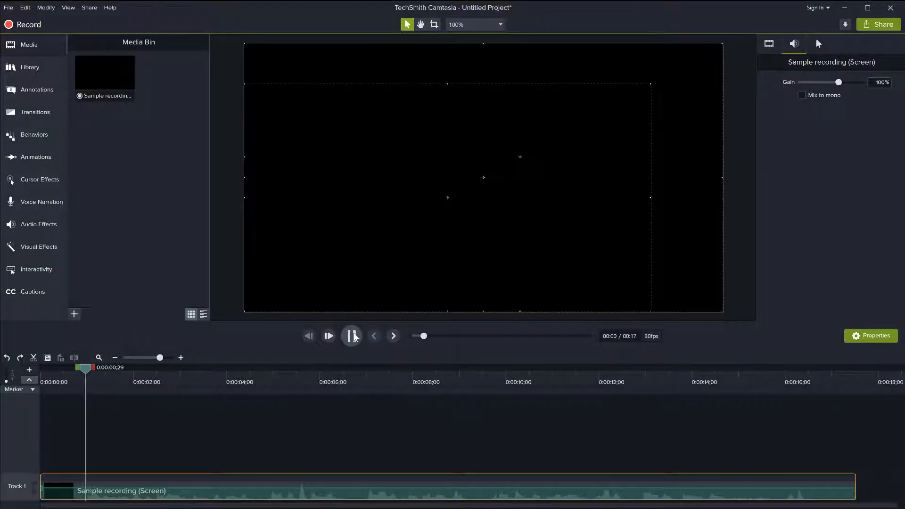
pyautogui.click(352, 336)
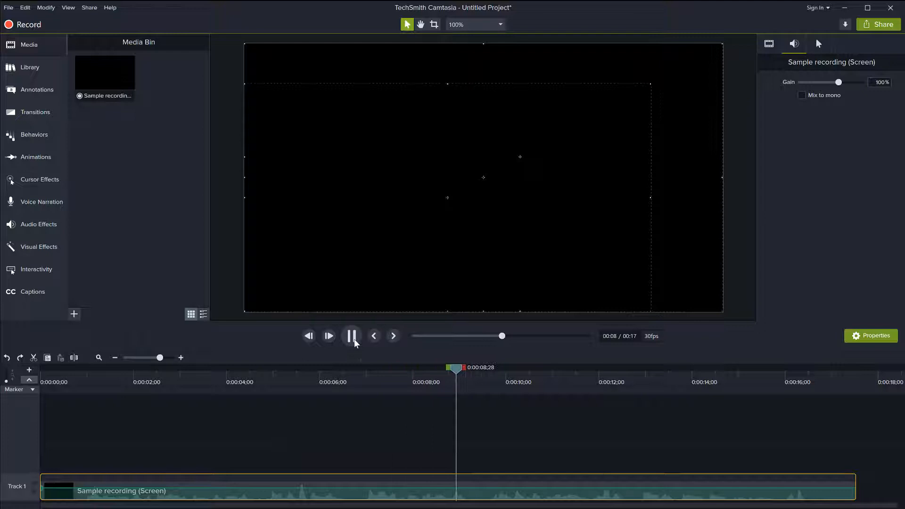
pyautogui.click(350, 335)
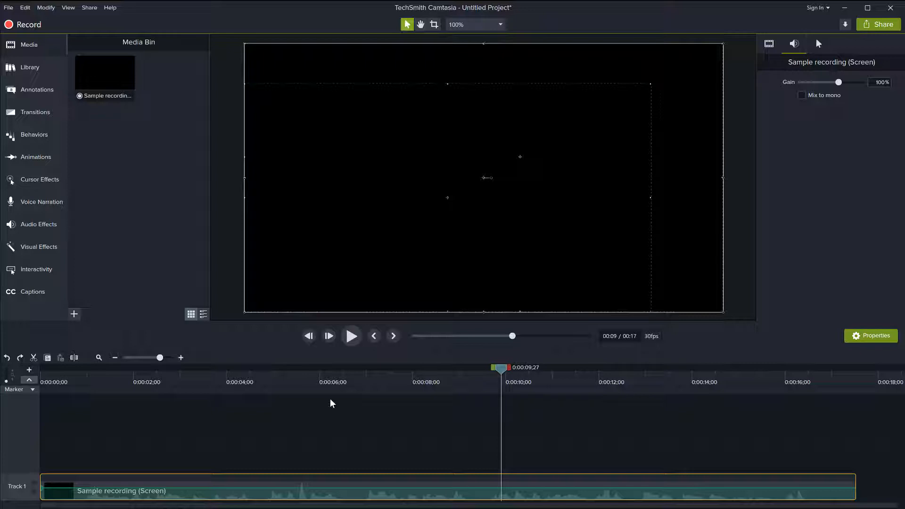
pyautogui.moveTo(296, 406)
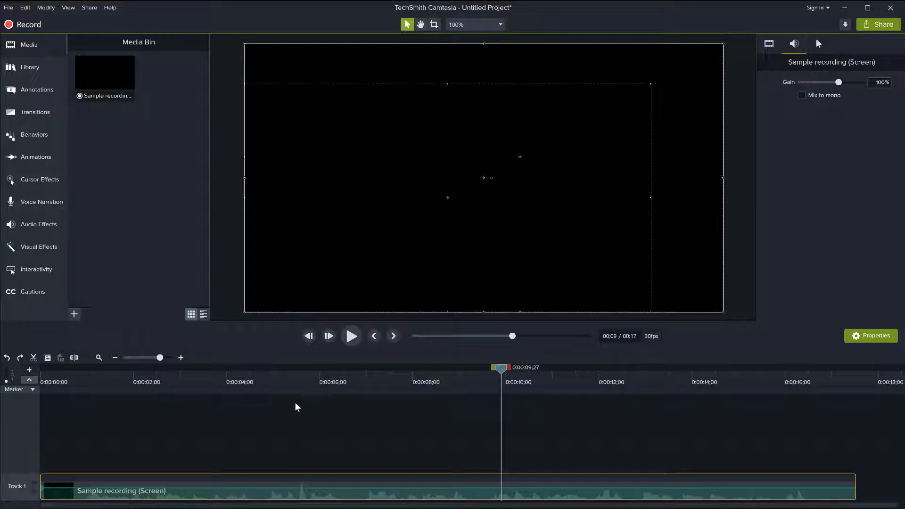
pyautogui.click(296, 407)
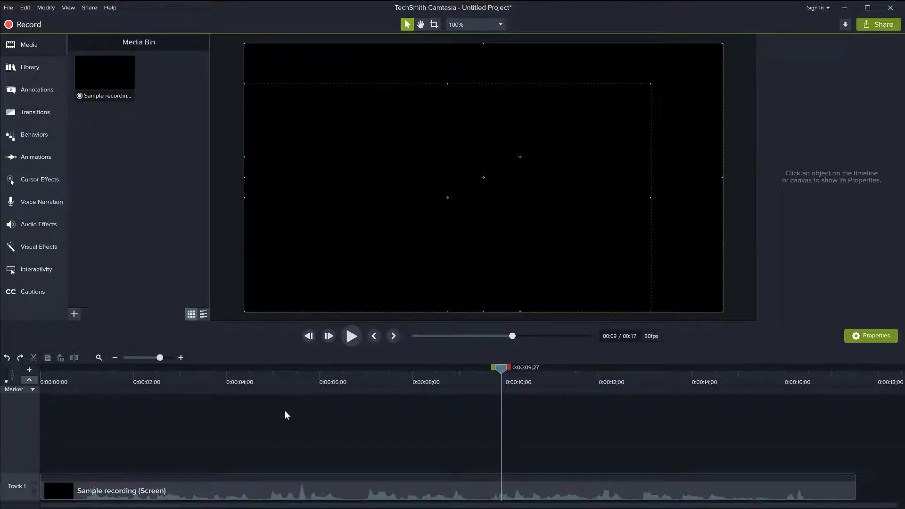
pyautogui.moveTo(126, 104)
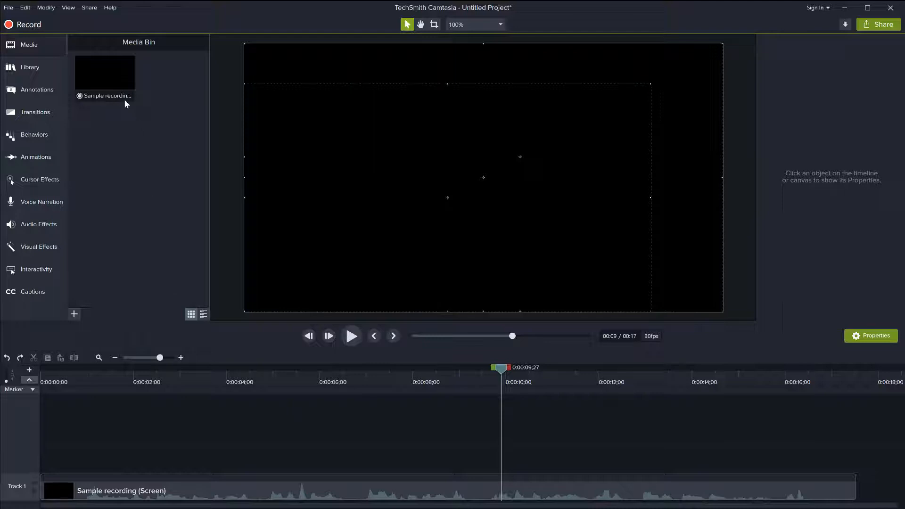
pyautogui.moveTo(139, 491)
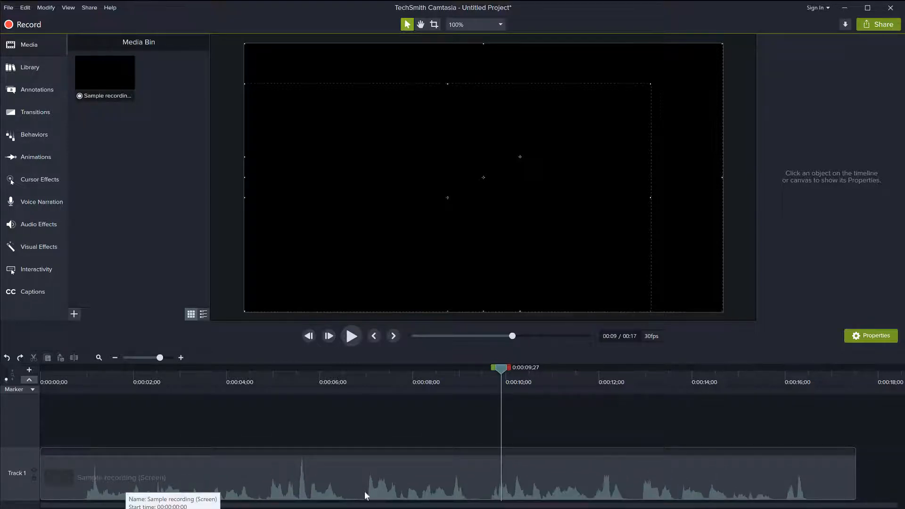
pyautogui.moveTo(376, 417)
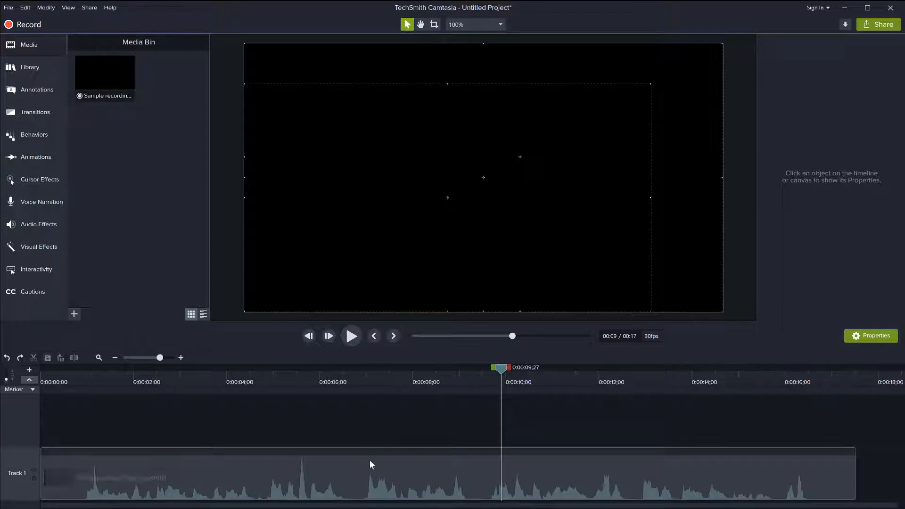
# - Select the audio clip on Track 1 to show its gain properties
pyautogui.click(370, 473)
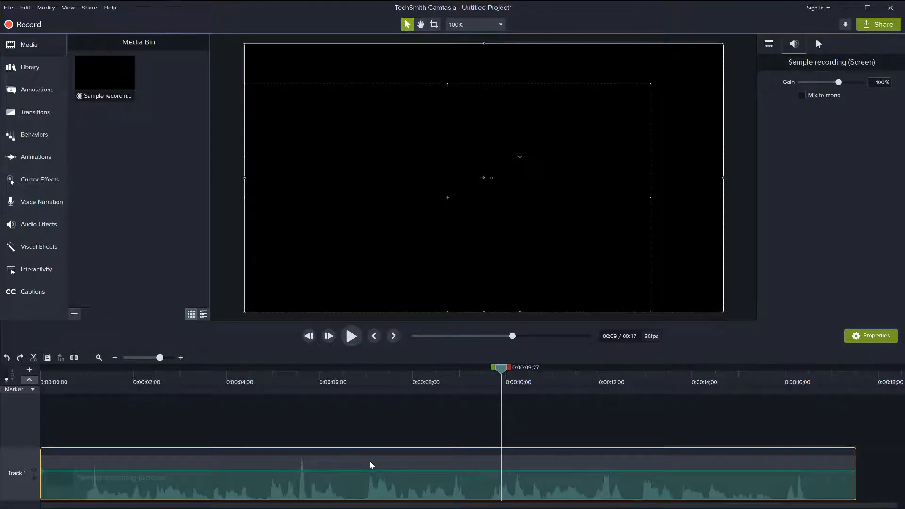
pyautogui.moveTo(324, 466)
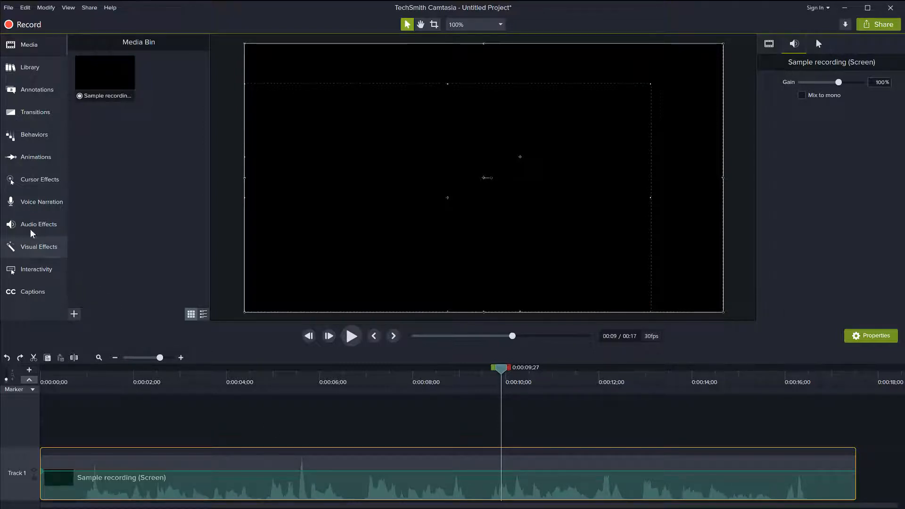
# - Show the Audio Effects list containing Noise Removal
pyautogui.click(38, 223)
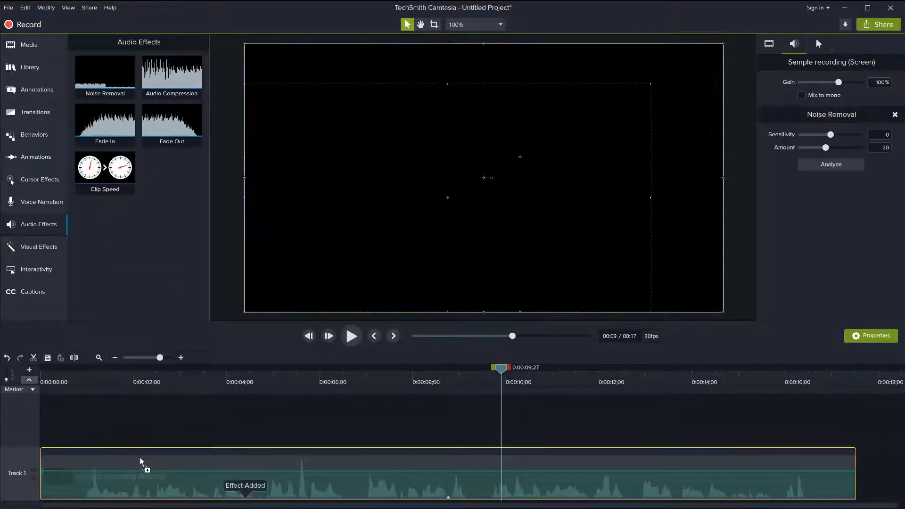
pyautogui.moveTo(229, 435)
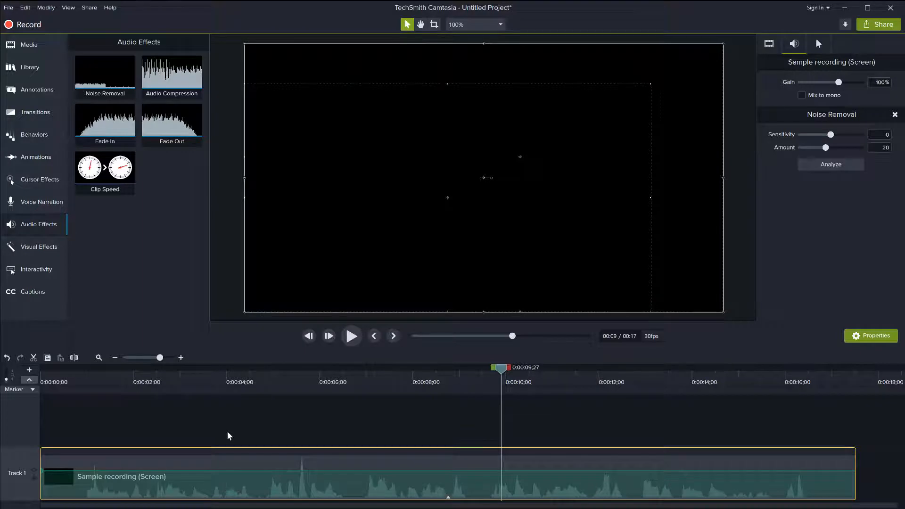
pyautogui.moveTo(545, 447)
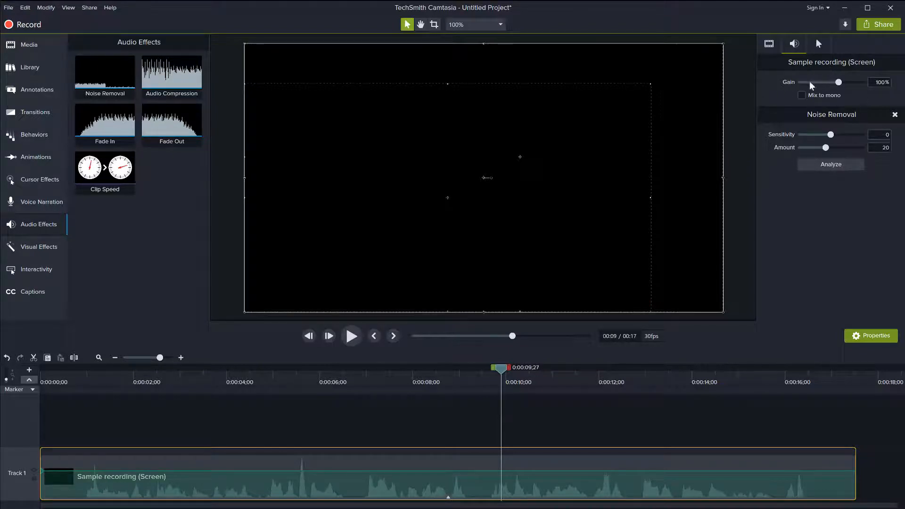
pyautogui.moveTo(630, 308)
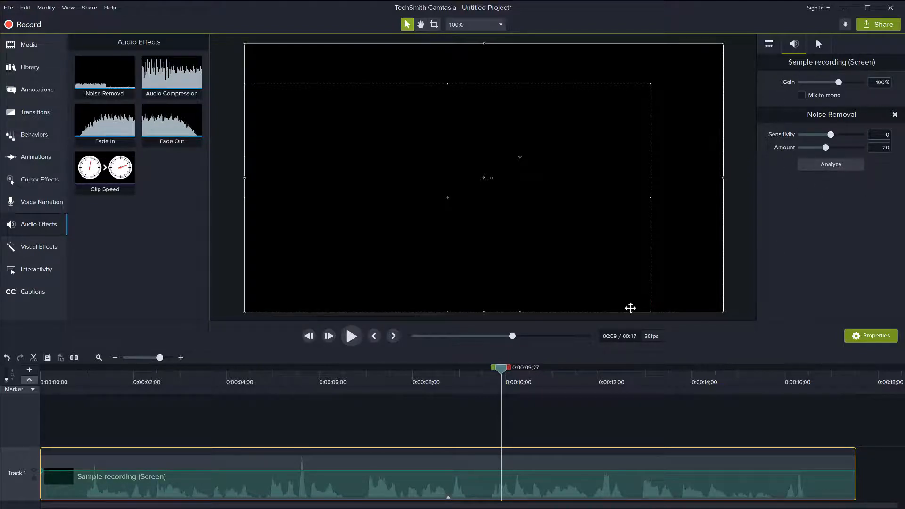
# - Rewind to the start and preview the noise-reduced audio, pausing around six seconds
pyautogui.click(281, 368)
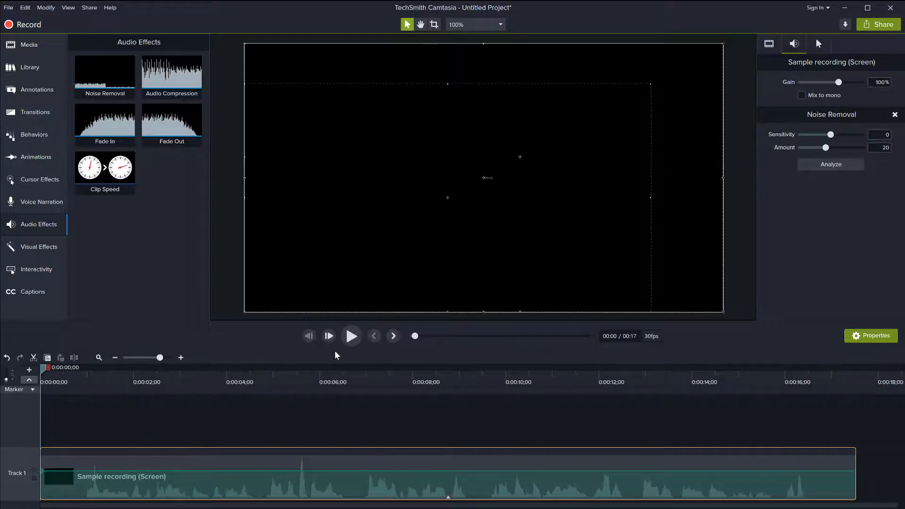
pyautogui.click(350, 335)
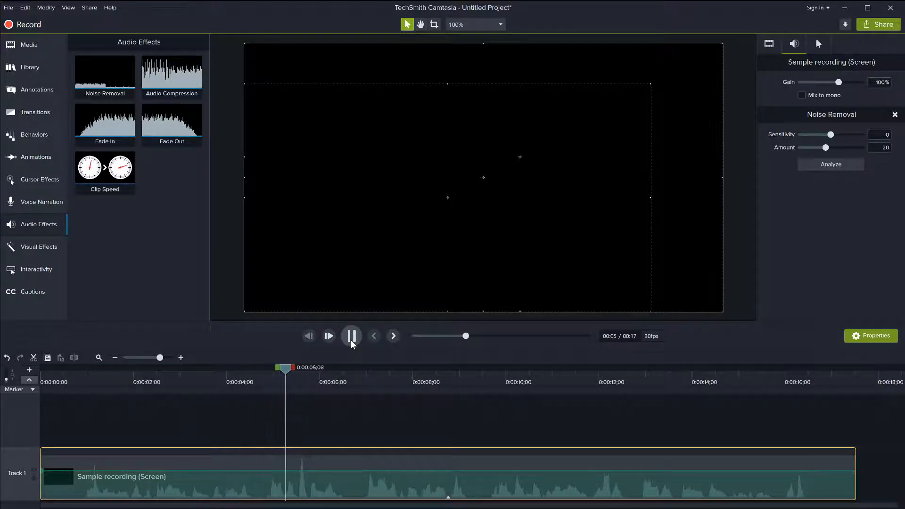
pyautogui.click(351, 335)
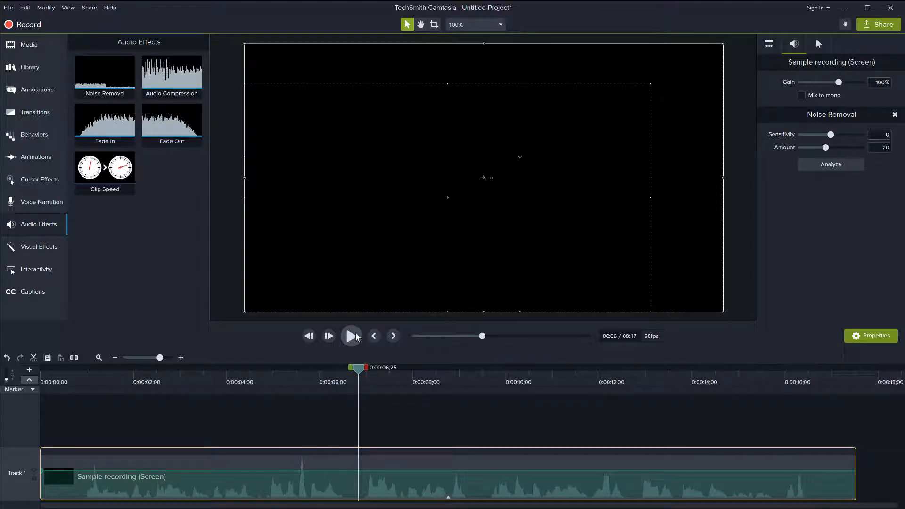
pyautogui.click(404, 391)
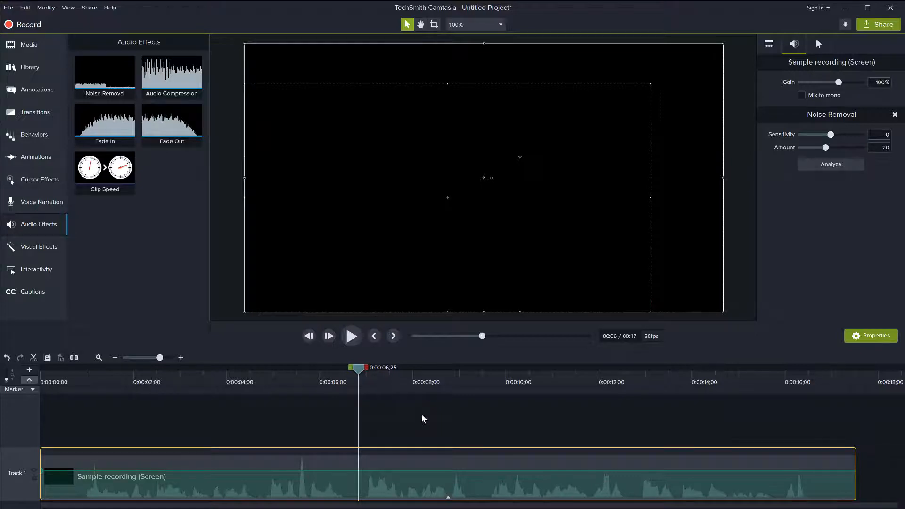
pyautogui.moveTo(412, 419)
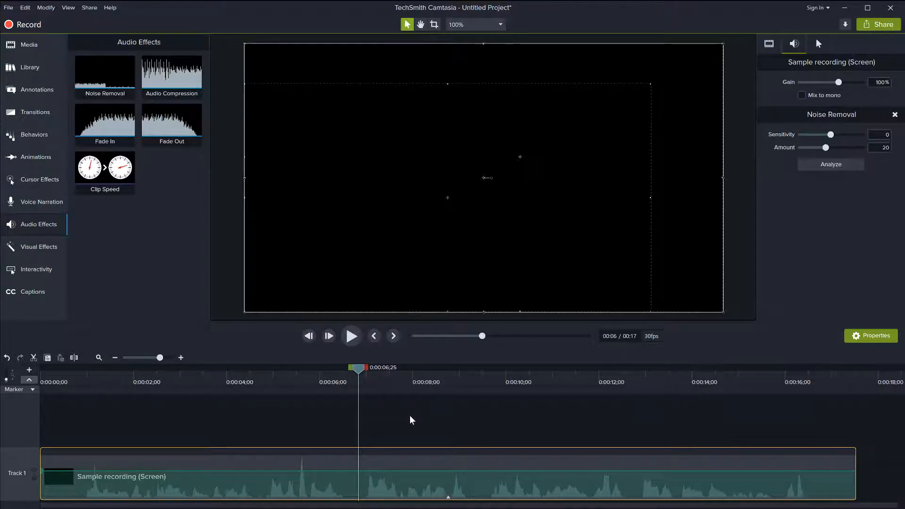
pyautogui.moveTo(817, 141)
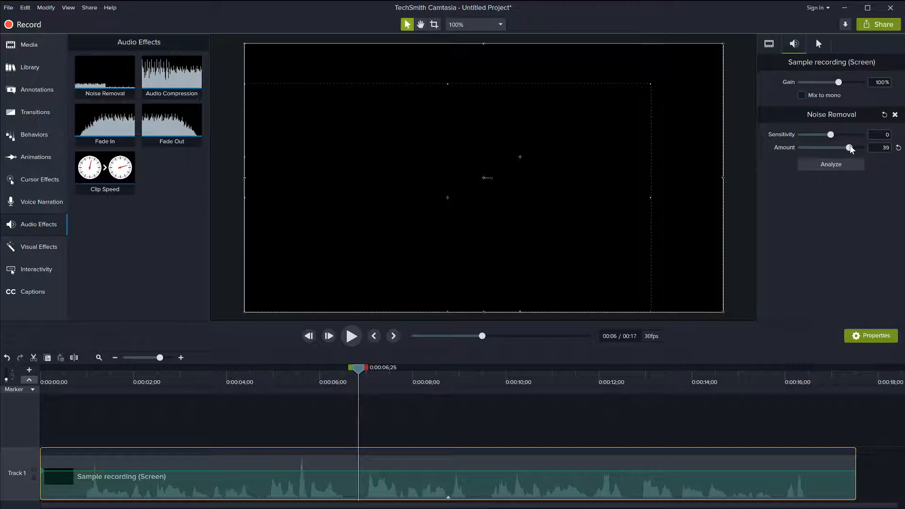
pyautogui.moveTo(809, 237)
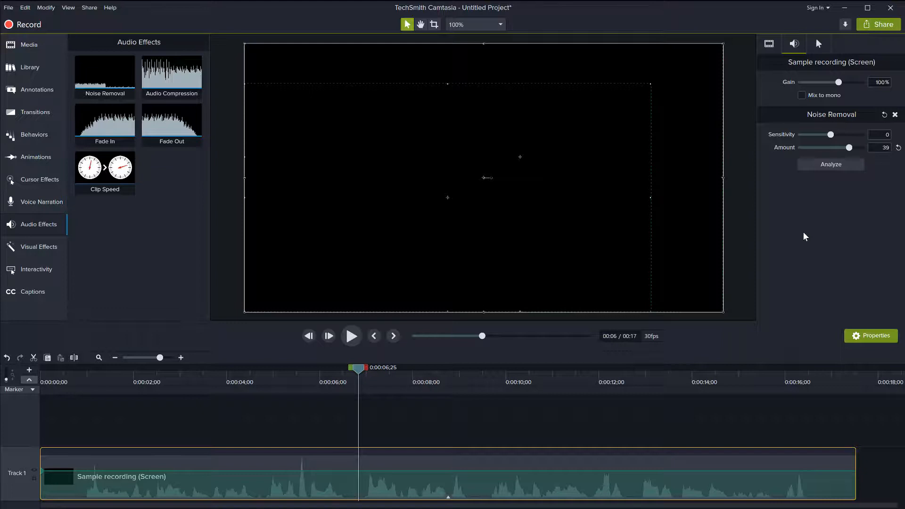
pyautogui.moveTo(425, 406)
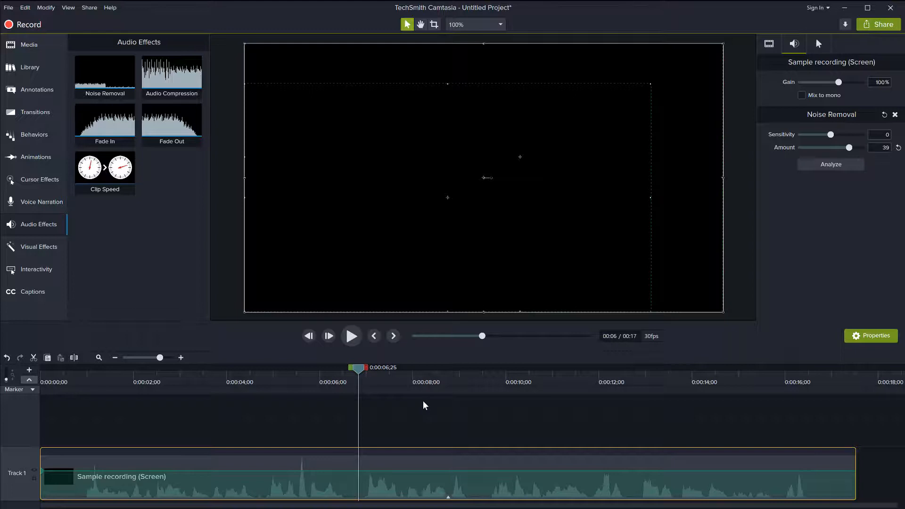
pyautogui.moveTo(416, 406)
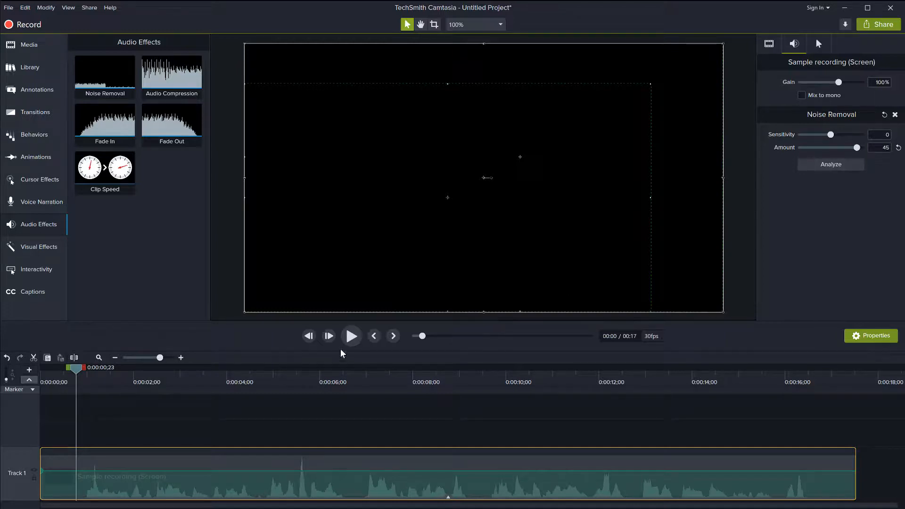
pyautogui.click(351, 336)
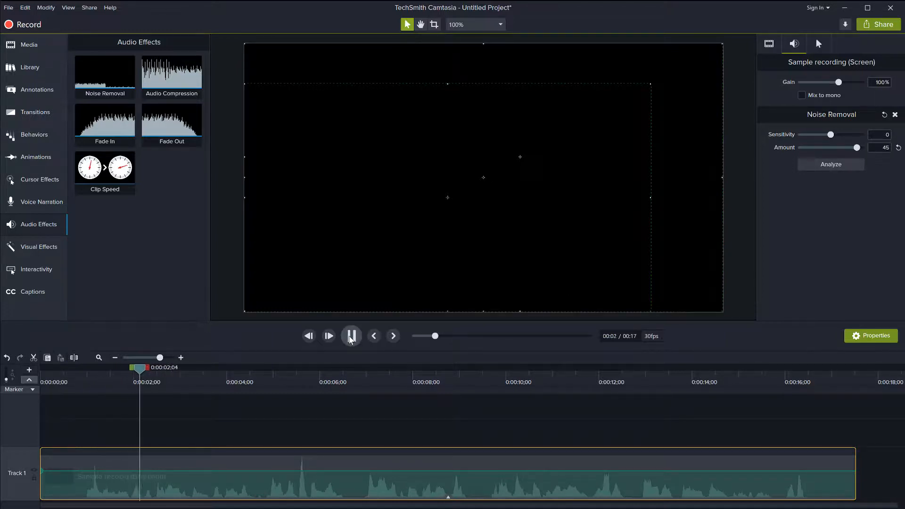
pyautogui.click(328, 335)
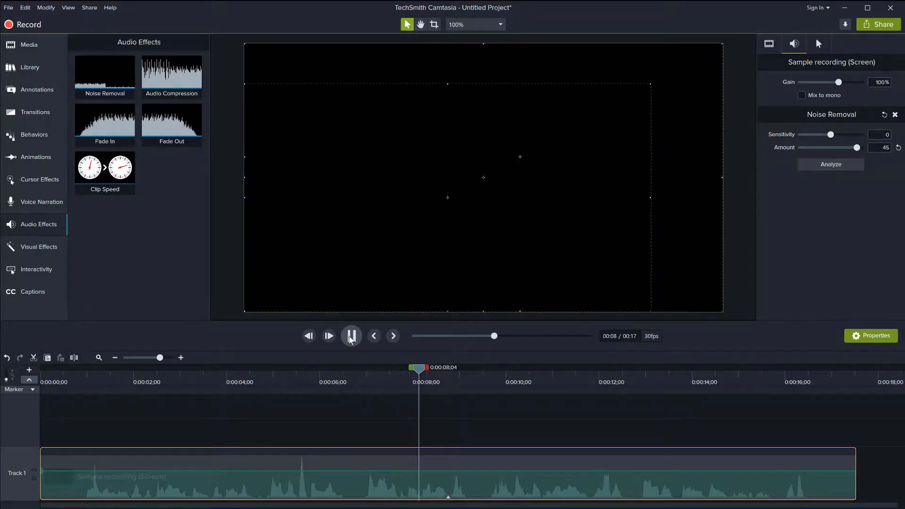
pyautogui.click(351, 335)
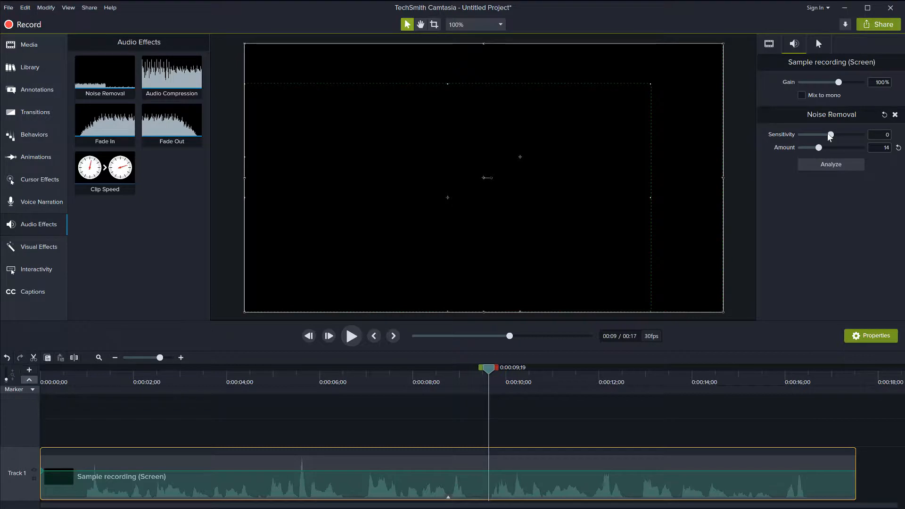
pyautogui.moveTo(537, 343)
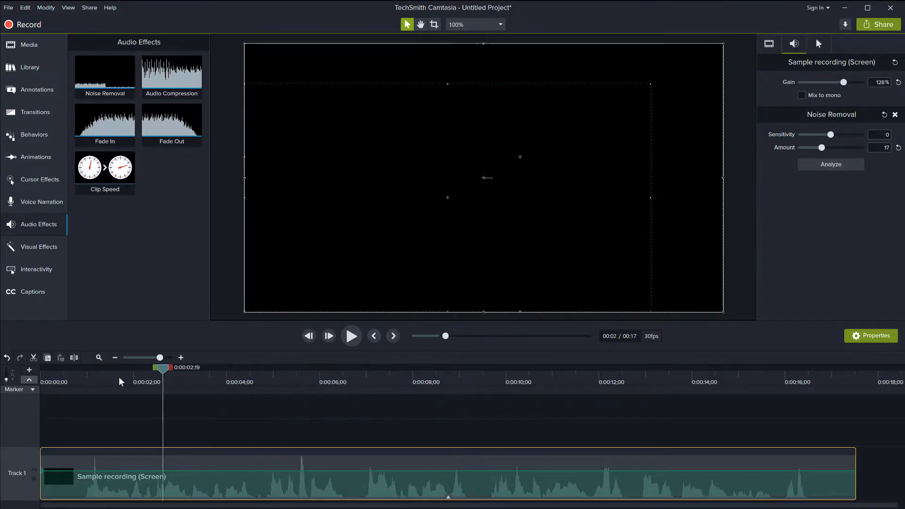
# - Replay the clip from the start to hear the 108% gain, pausing near nine seconds
pyautogui.click(350, 336)
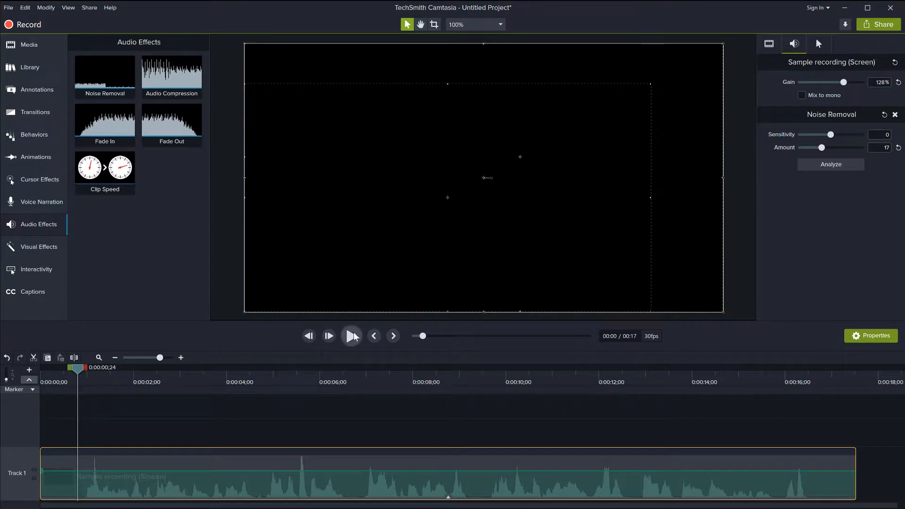
pyautogui.click(351, 335)
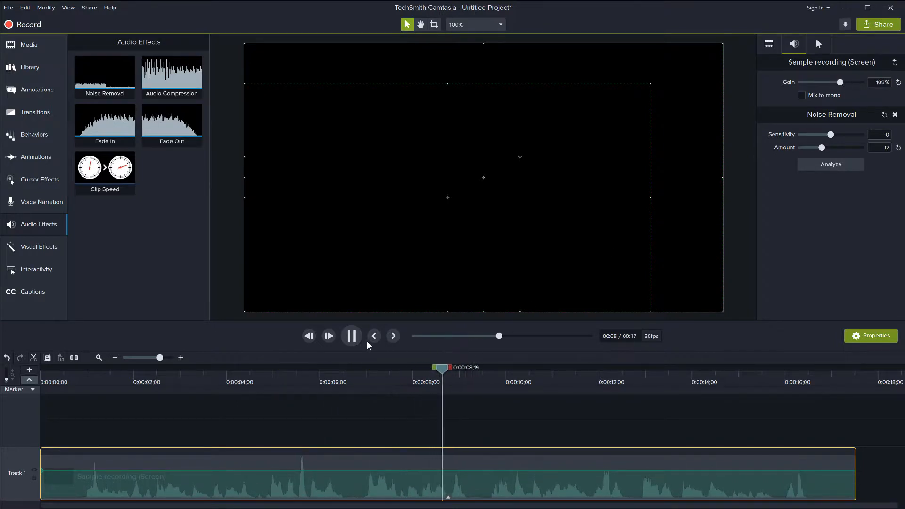
pyautogui.click(351, 335)
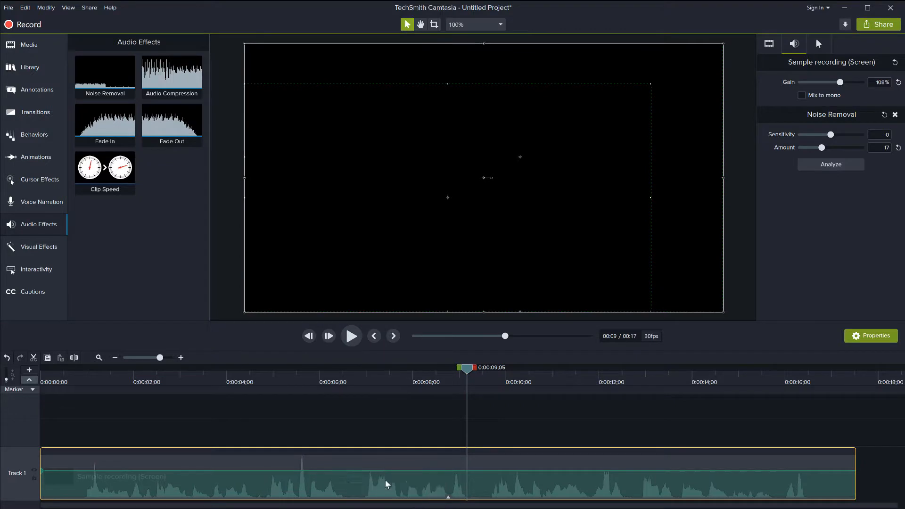
pyautogui.moveTo(573, 471)
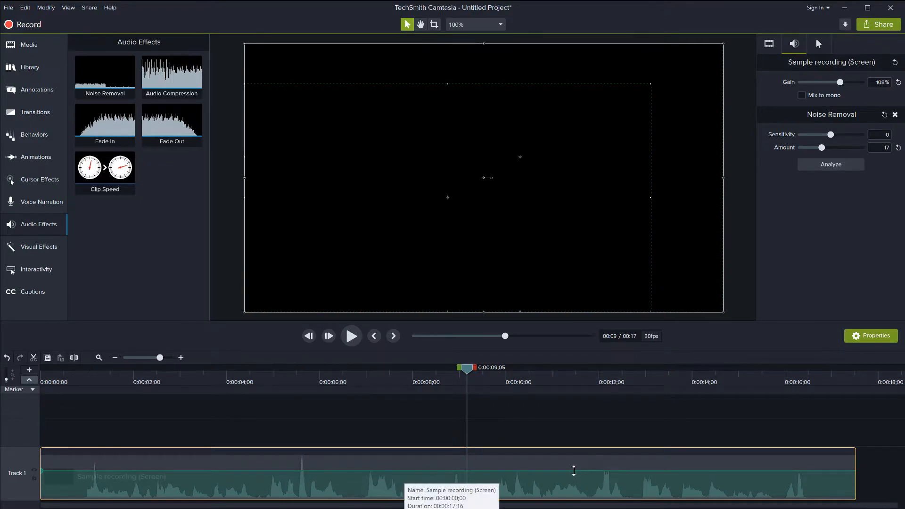
pyautogui.moveTo(574, 471)
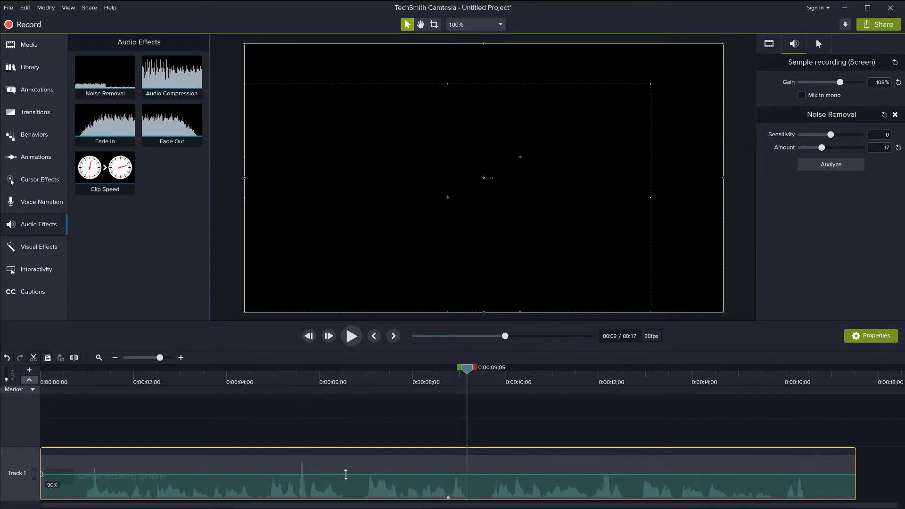
pyautogui.moveTo(348, 473)
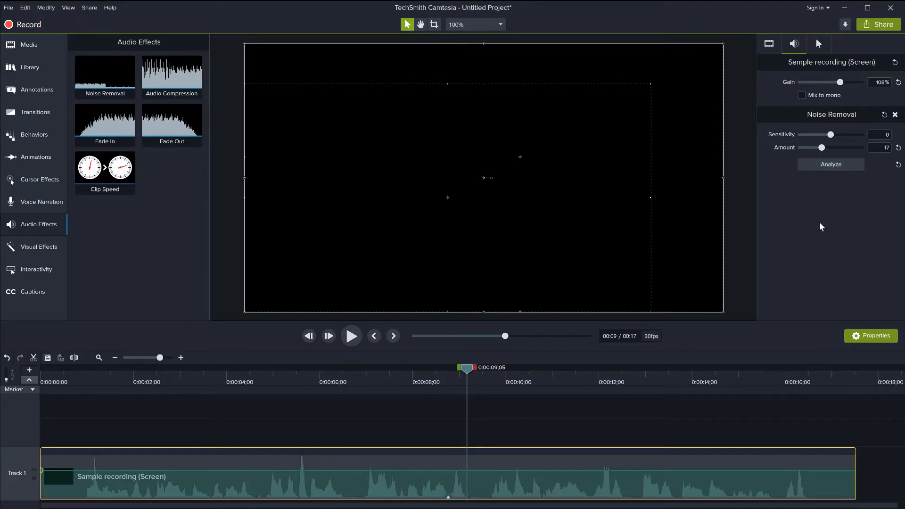
pyautogui.moveTo(802, 229)
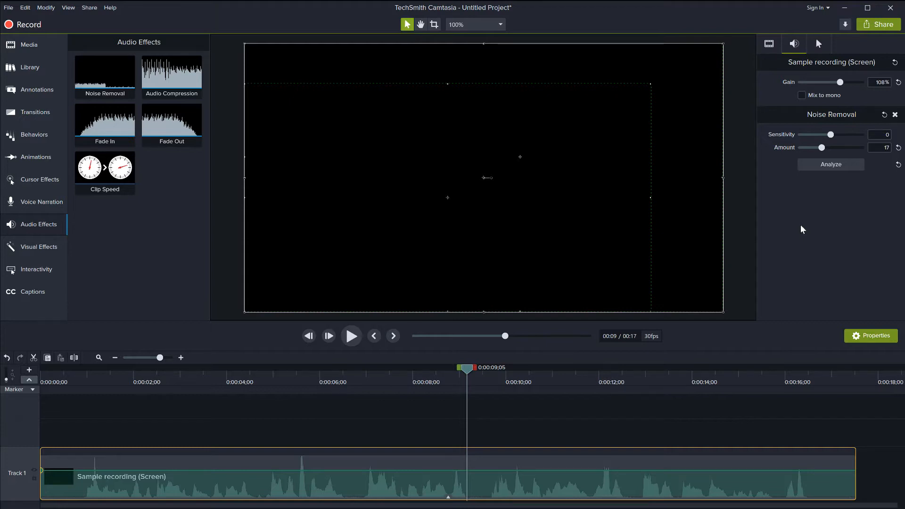
pyautogui.moveTo(816, 236)
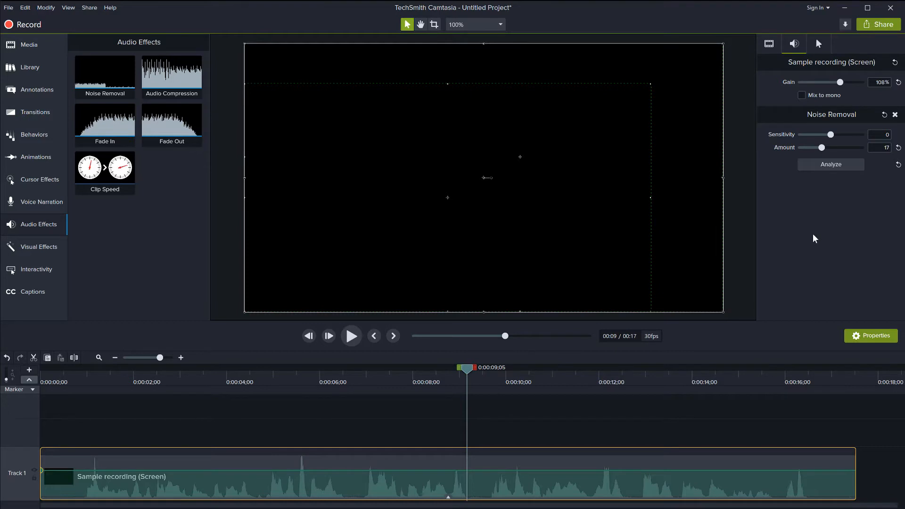
pyautogui.moveTo(787, 249)
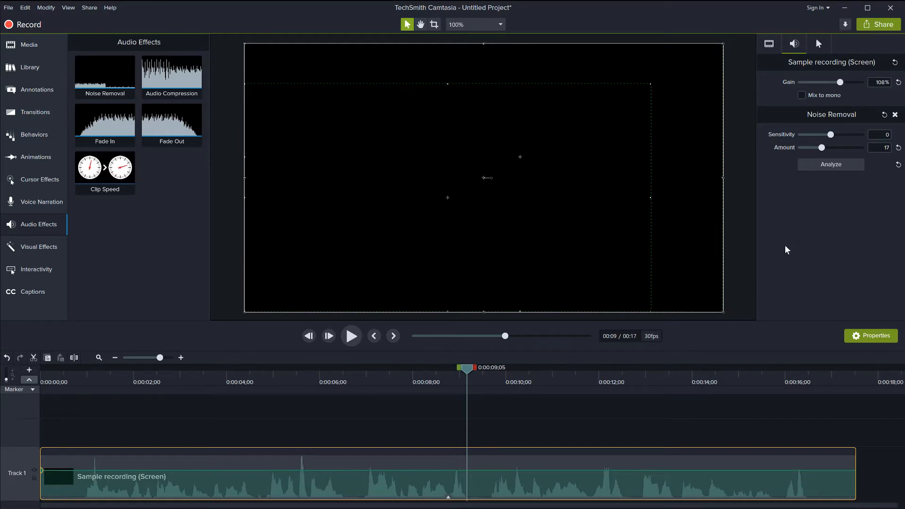
pyautogui.moveTo(486, 247)
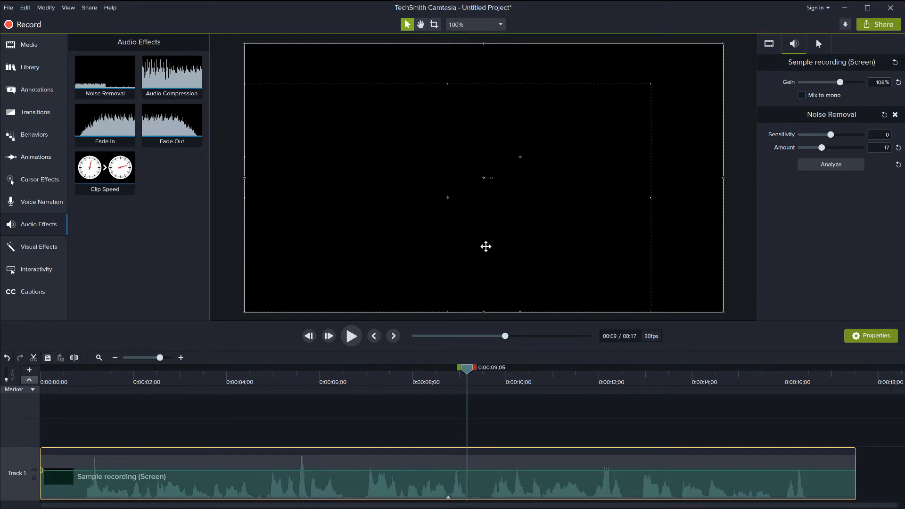